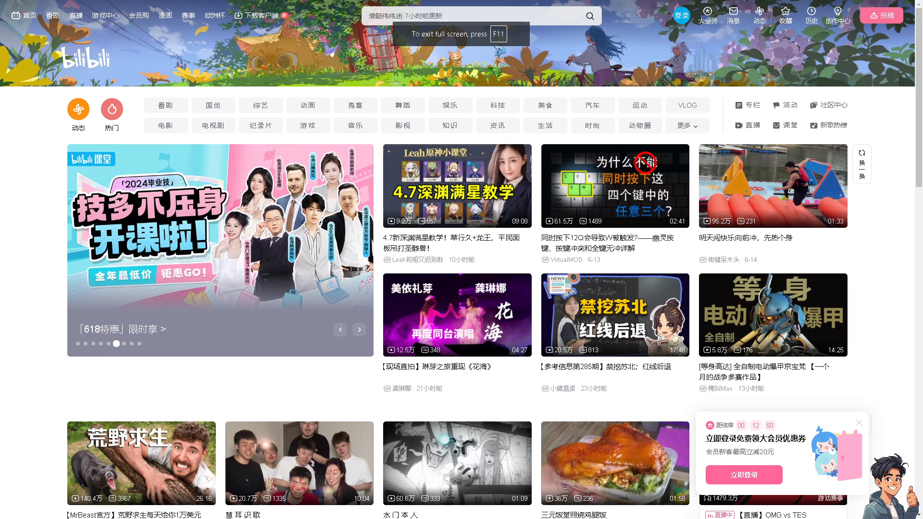
- Browse Bilibili's anime category with the region set to Japan
click(359, 330)
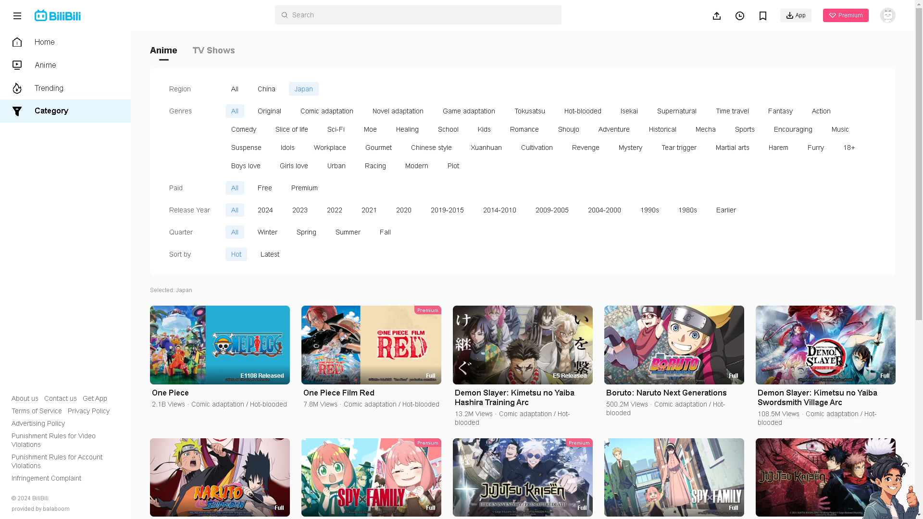
scroll(down, 3)
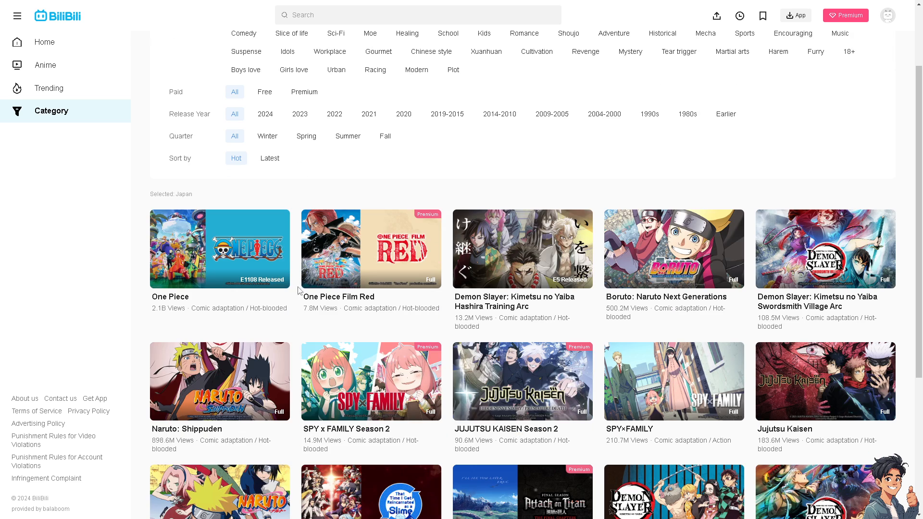
scroll(down, 3)
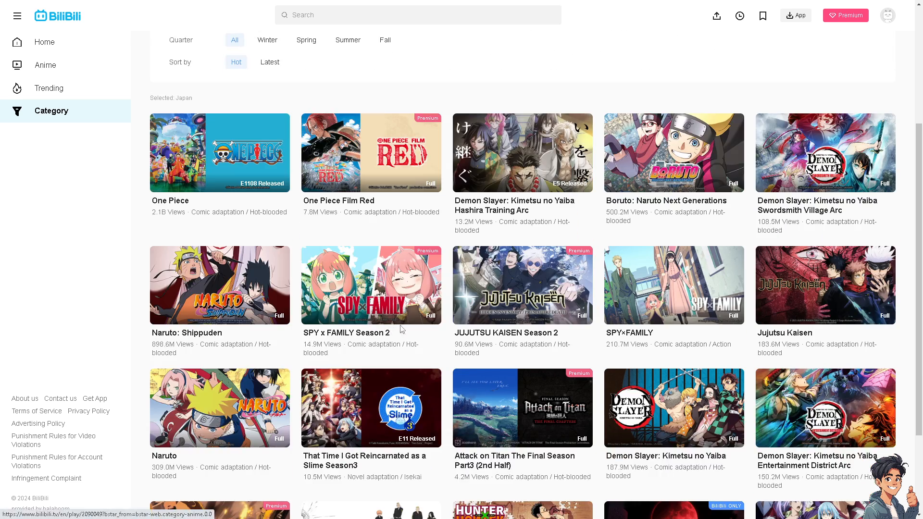
scroll(down, 3)
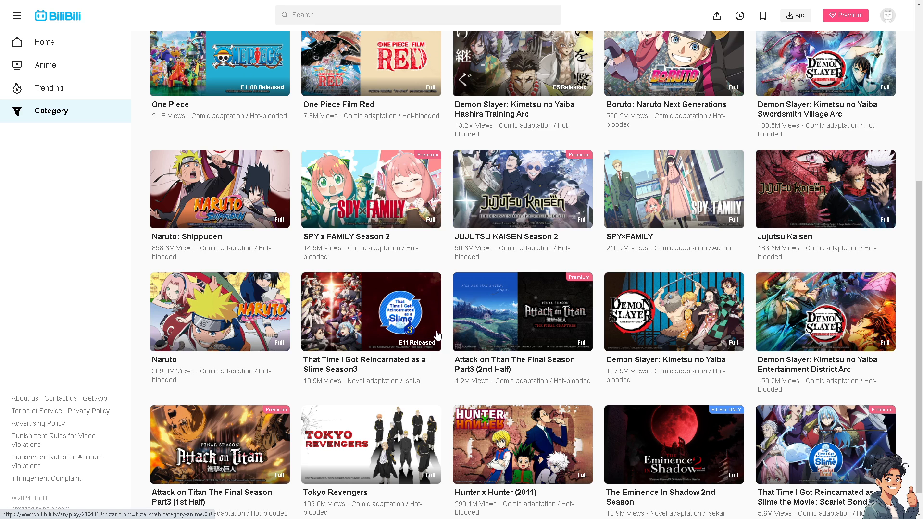
scroll(down, 3)
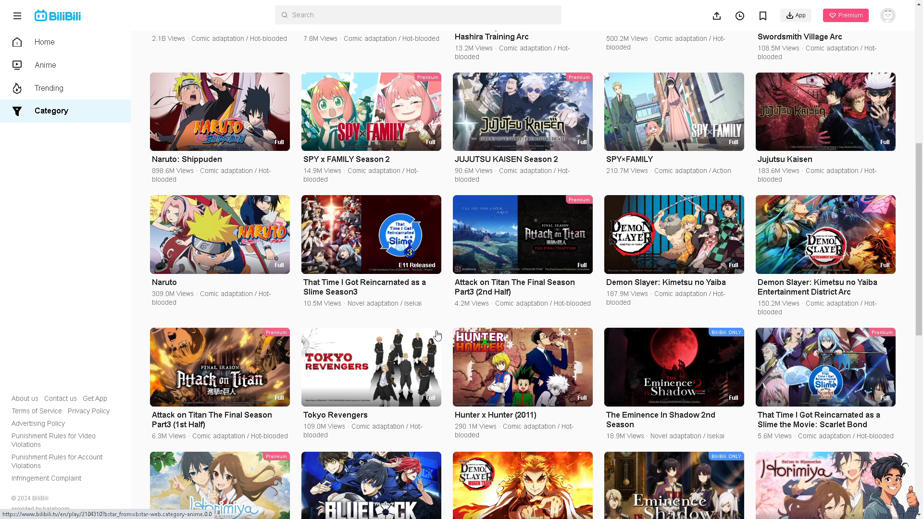
scroll(down, 3)
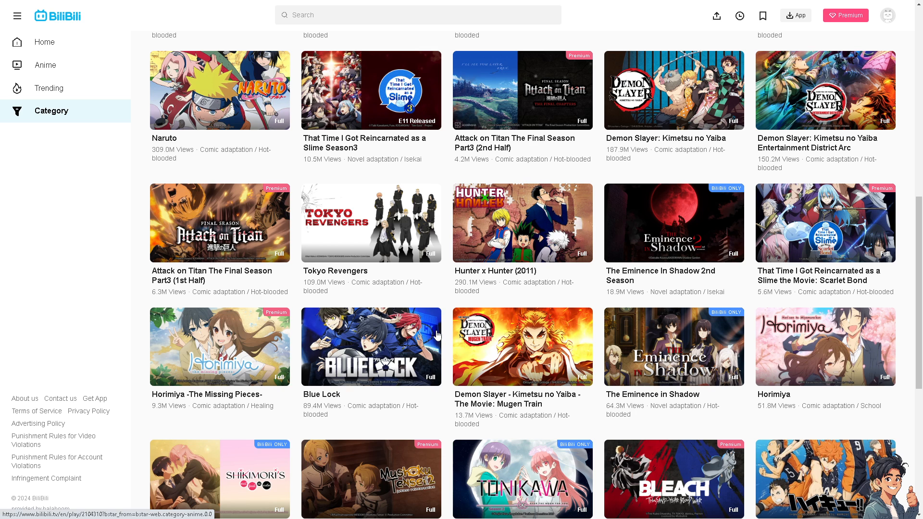
scroll(down, 3)
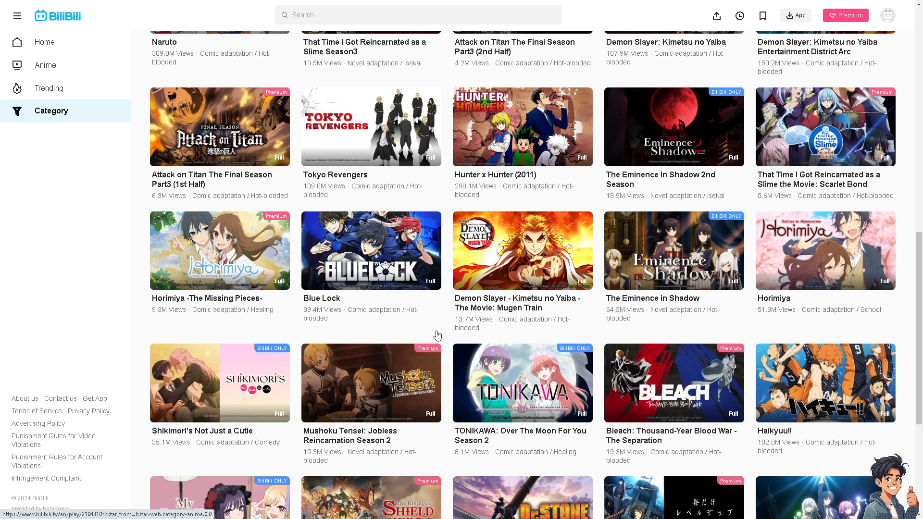
scroll(down, 3)
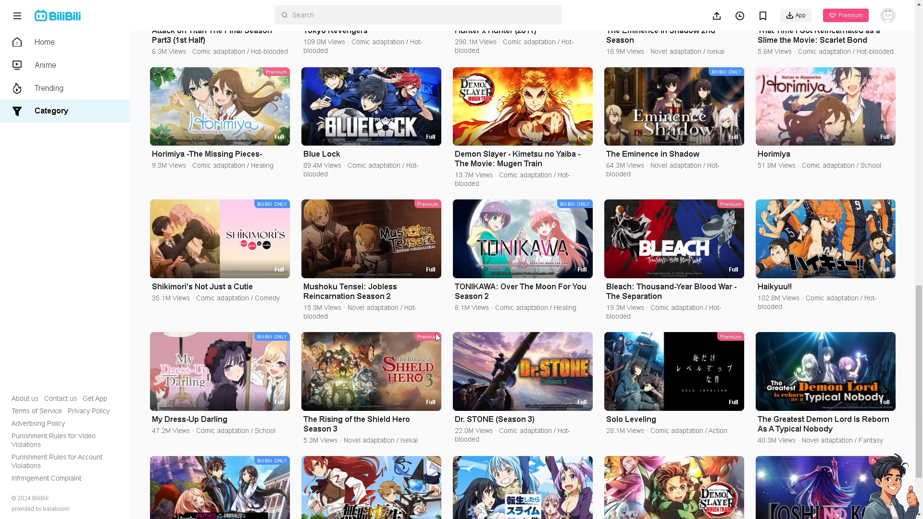
scroll(down, 3)
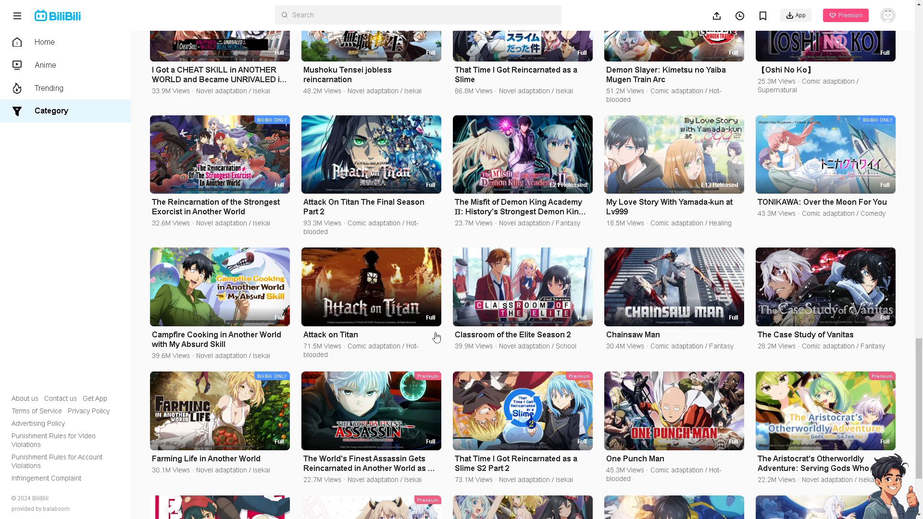
scroll(down, 3)
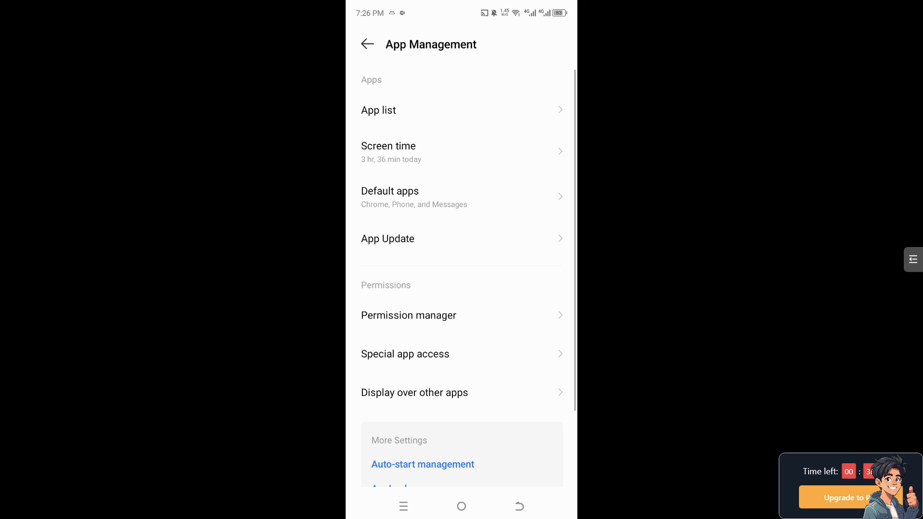
- Find bilibili in the installed apps list by searching 'bil' and open its settings
click(378, 110)
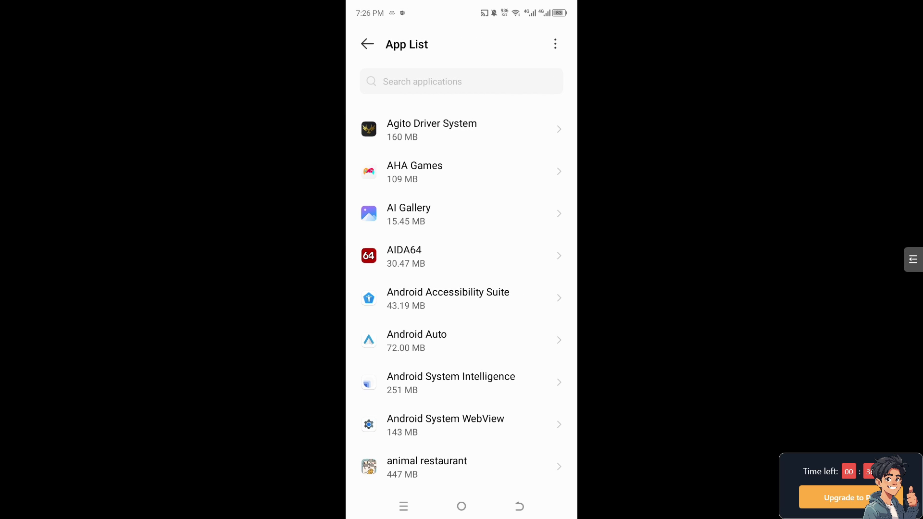
text(bil)
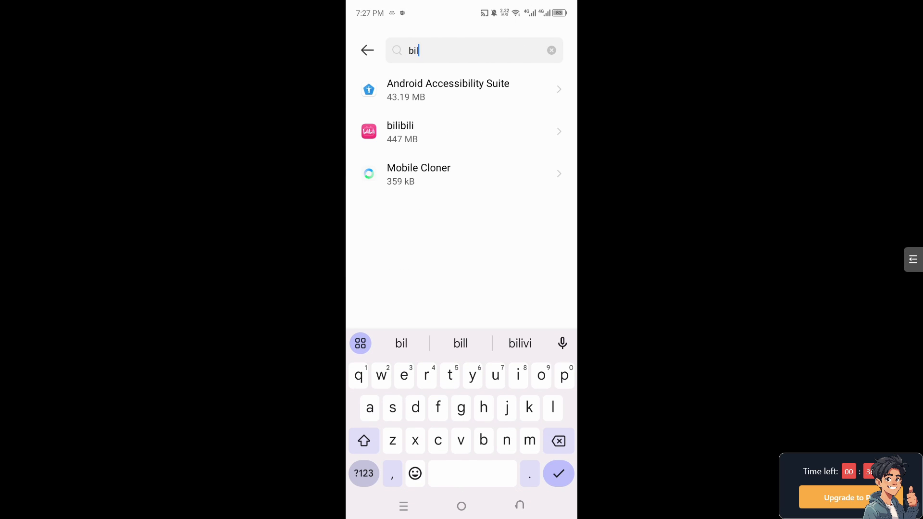
click(461, 131)
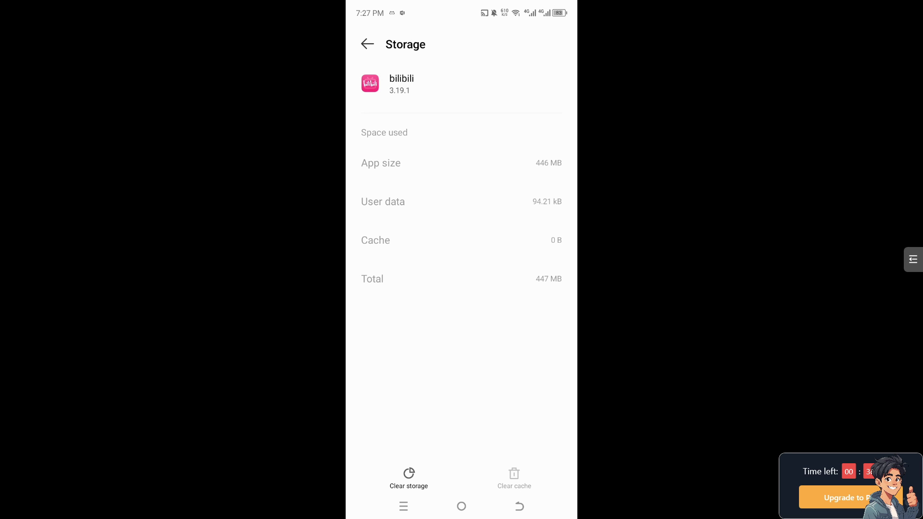
- Check bilibili's Mobile data & Wi-Fi usage from its app info page, then go back
click(367, 44)
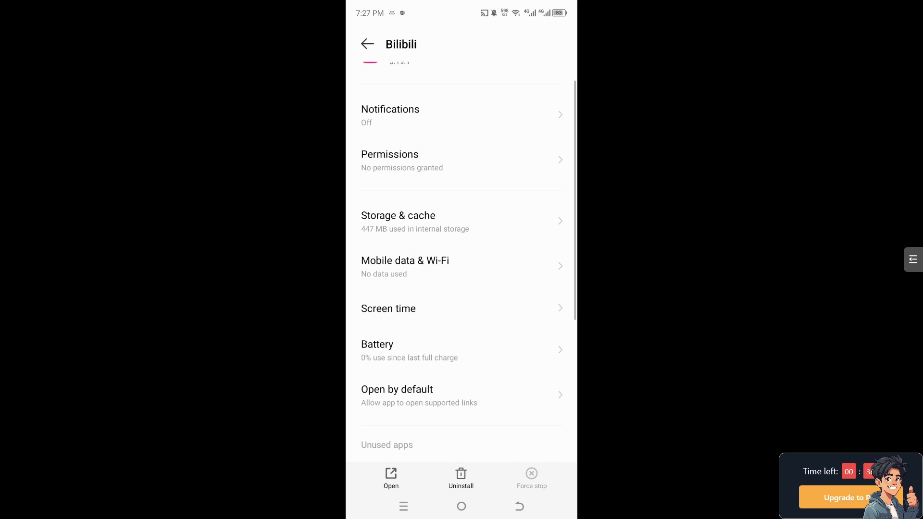
click(461, 266)
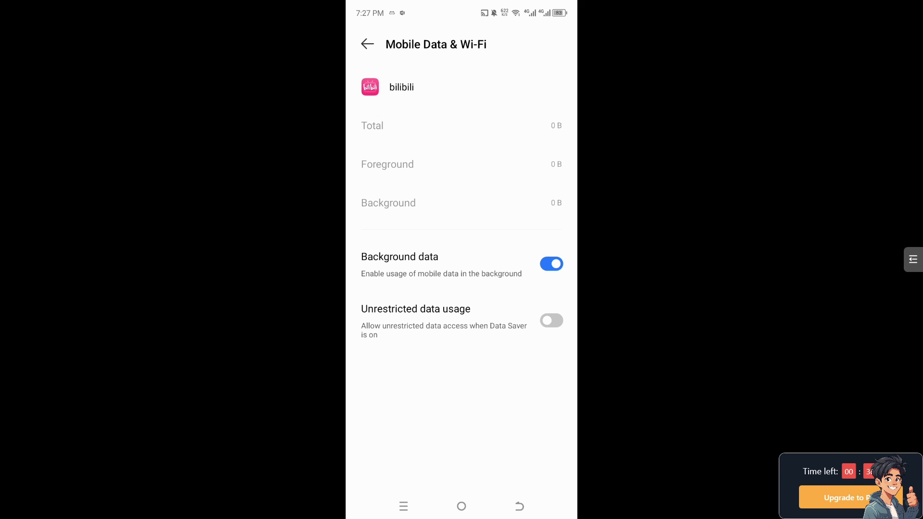
click(367, 44)
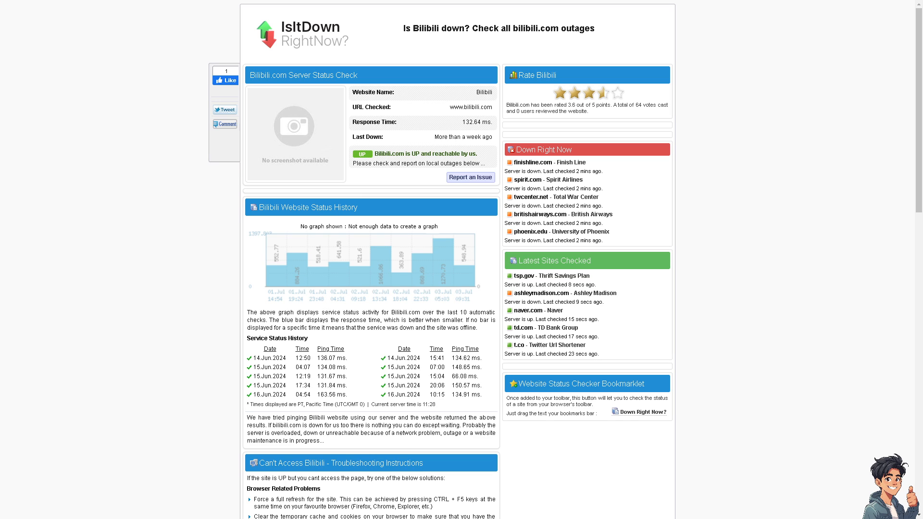
mouse_move(300, 271)
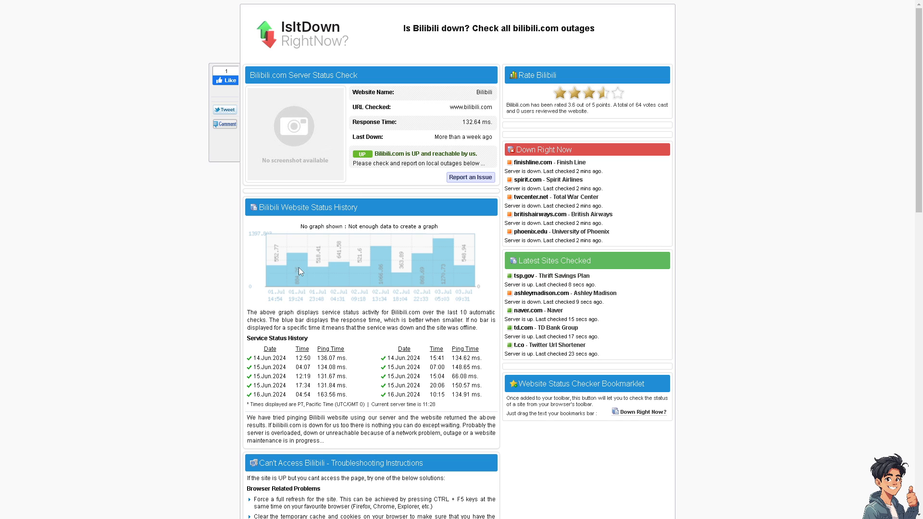
mouse_move(309, 278)
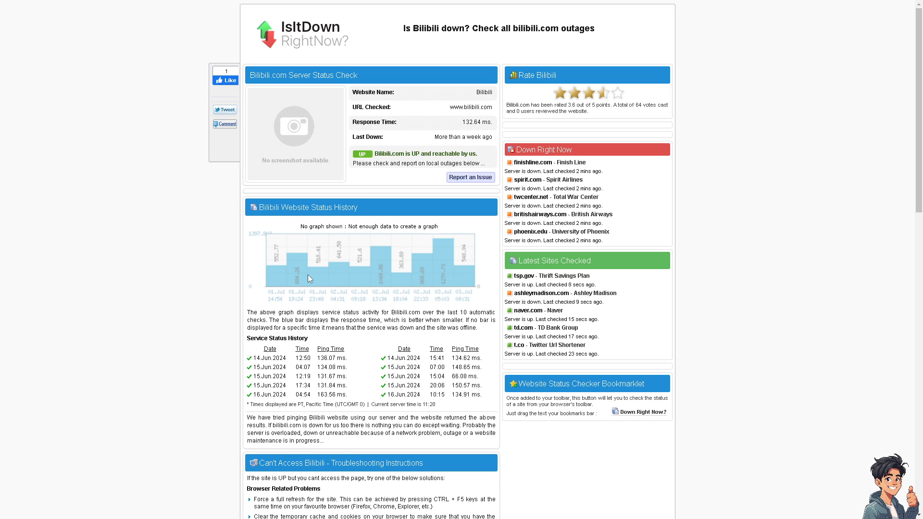
mouse_move(332, 73)
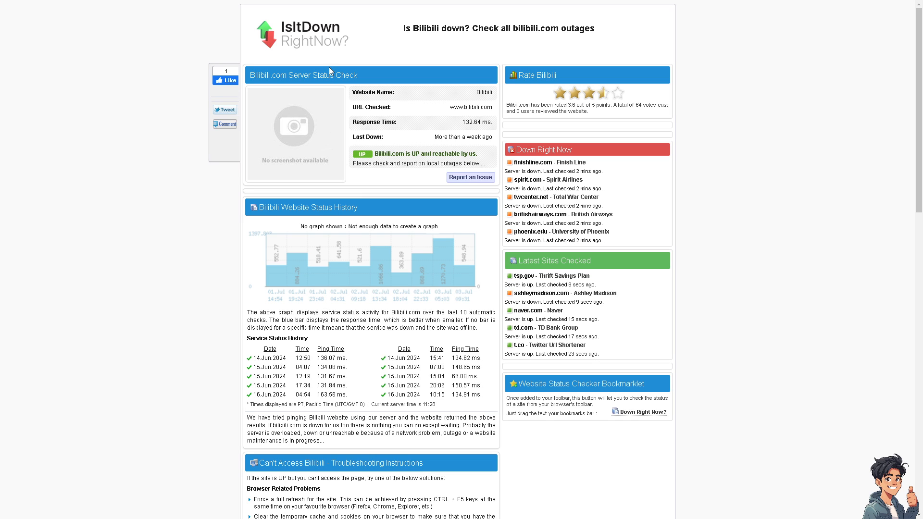
mouse_move(438, 144)
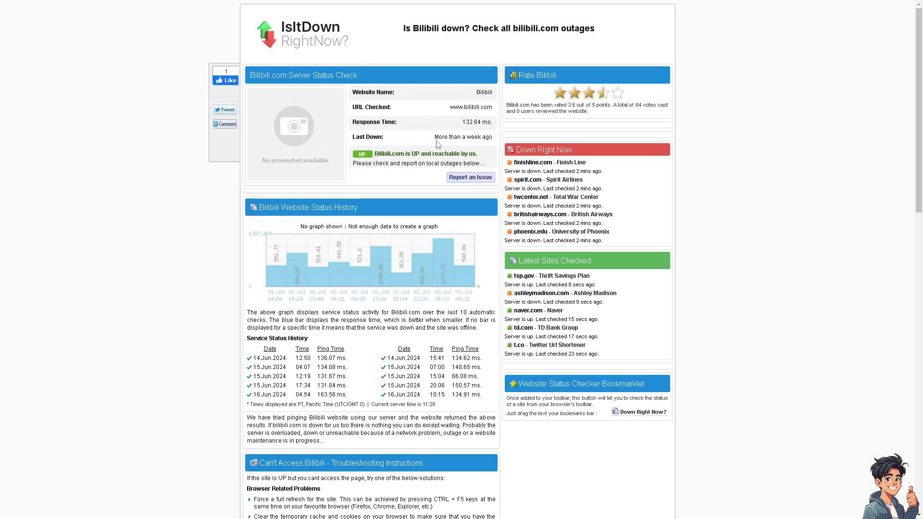
mouse_move(386, 203)
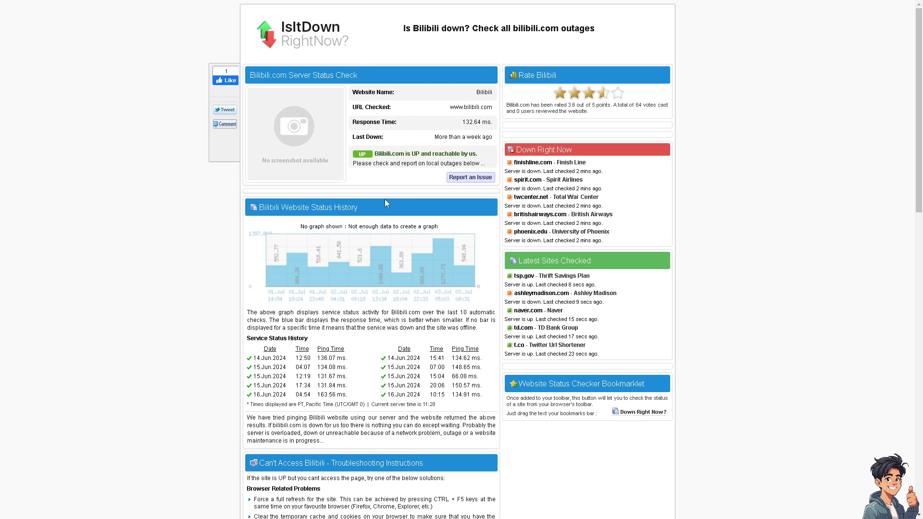
mouse_move(417, 225)
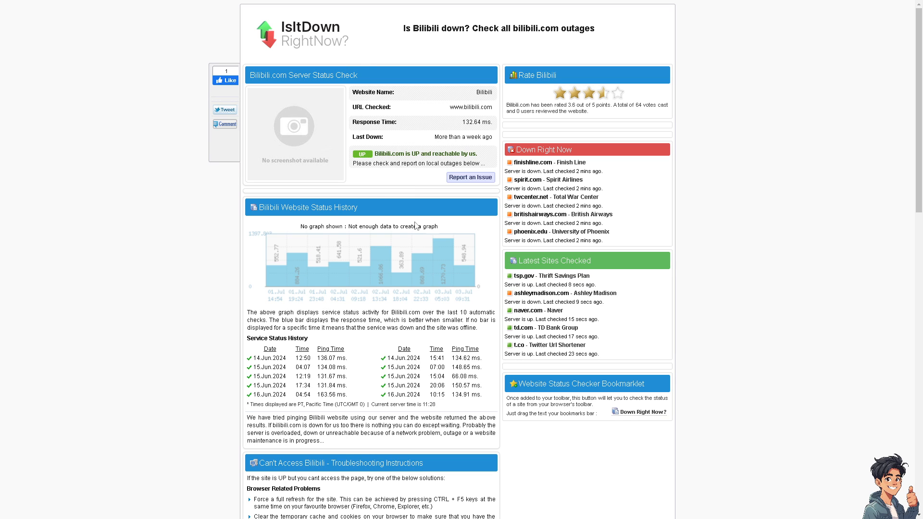
mouse_move(414, 226)
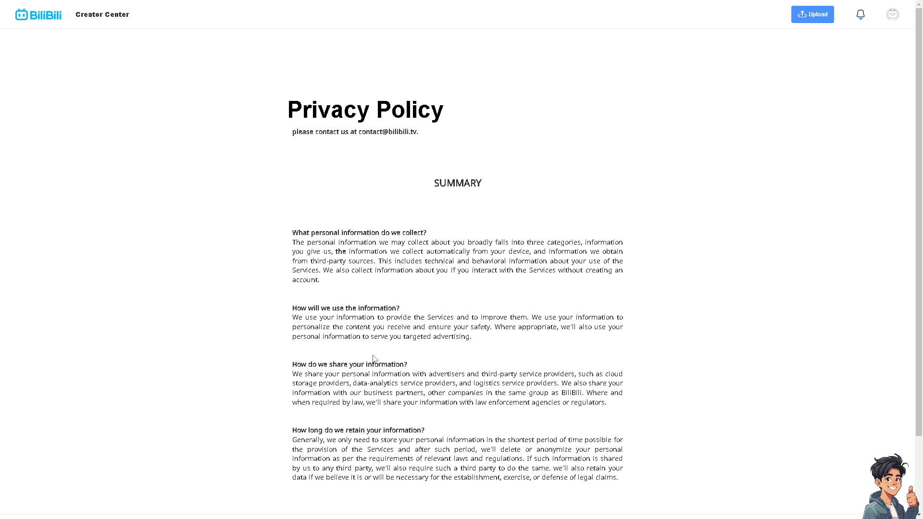
mouse_move(417, 331)
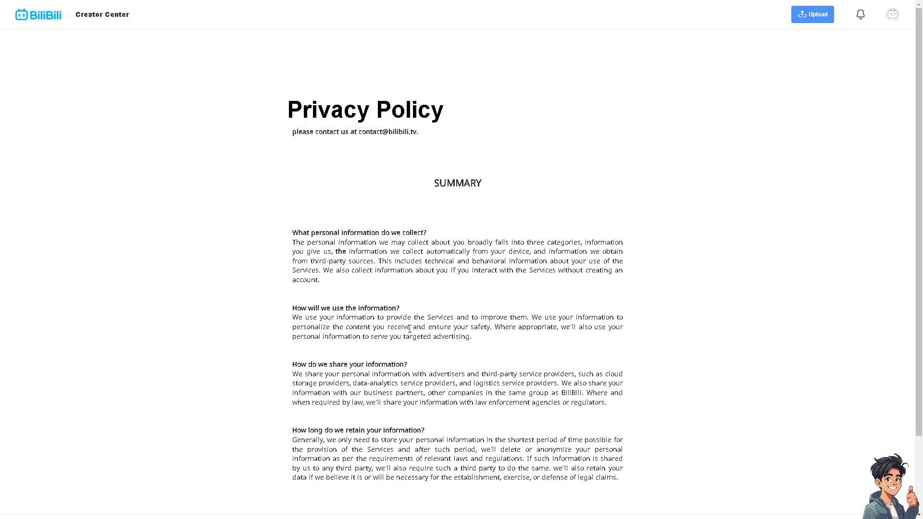
scroll(down, 3)
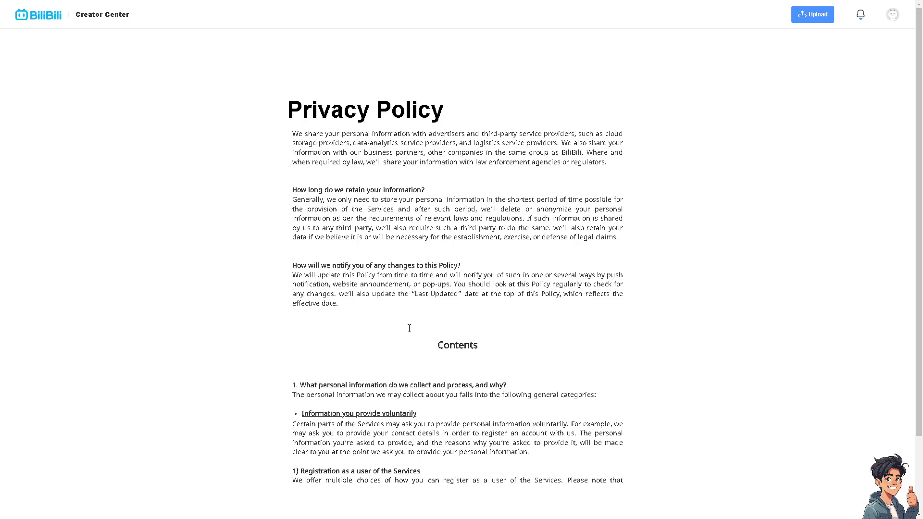
scroll(down, 3)
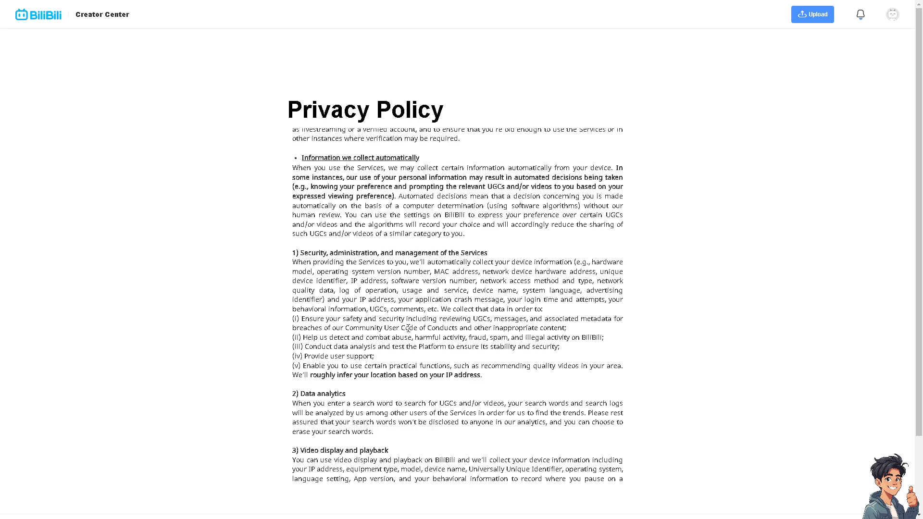
scroll(down, 3)
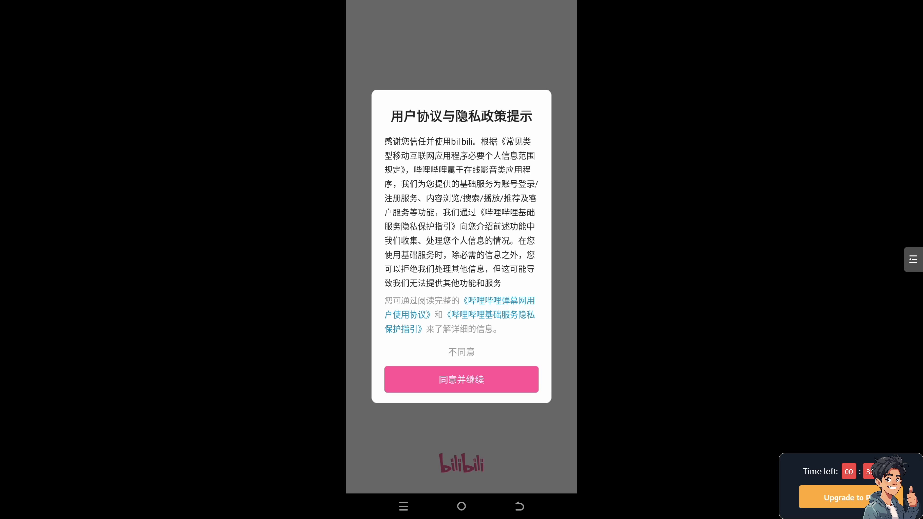
- Accept the agreement with 同意并继续 and choose 36岁及以上 as the age range
click(461, 379)
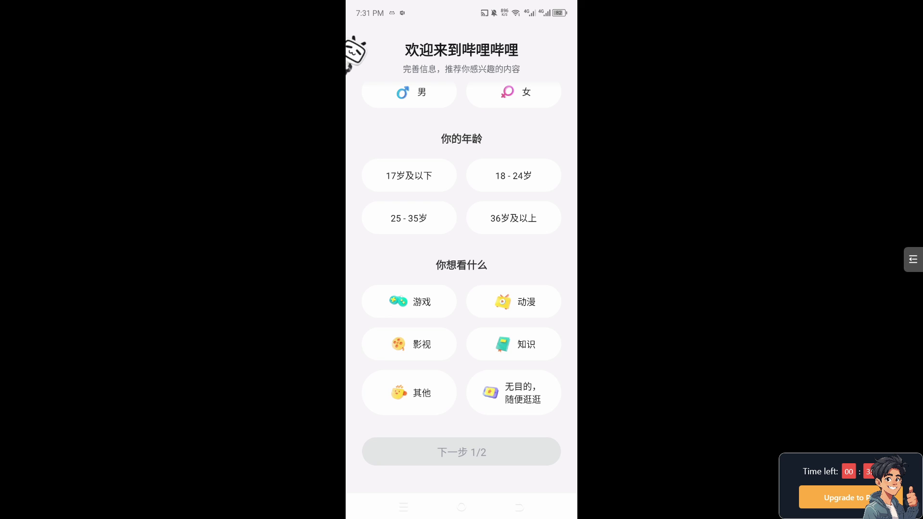
click(513, 218)
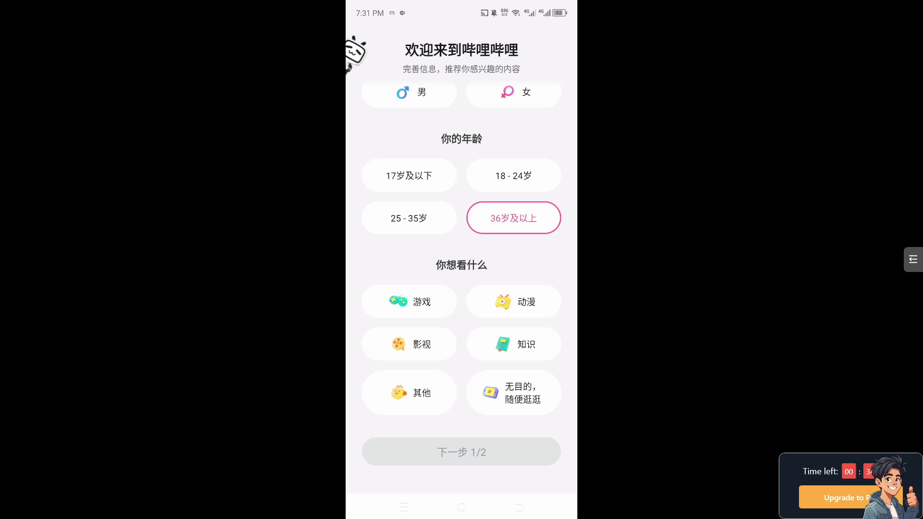